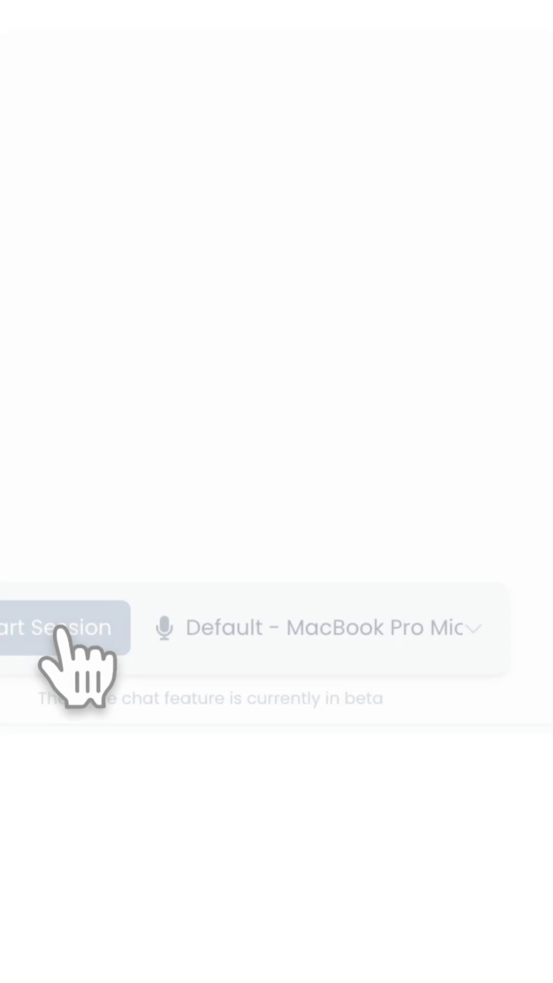
- Start a Flow Yoga voice test session using the default MacBook Pro microphone
click(59, 628)
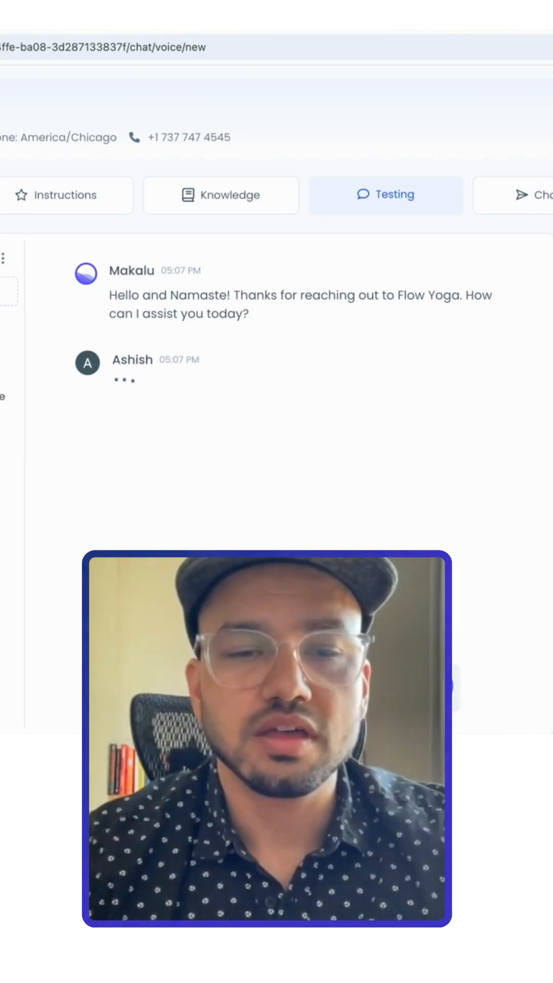
- Ask the agent what time Flow Yoga opens on Sundays, then begin asking to speak to someone
text(Hey. What time do you guys)
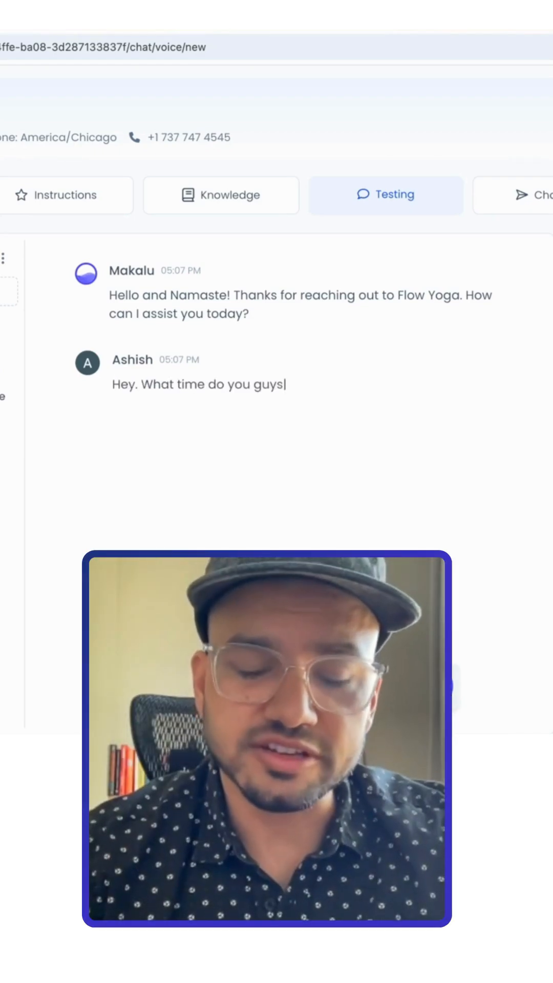
text(open on Sundays?)
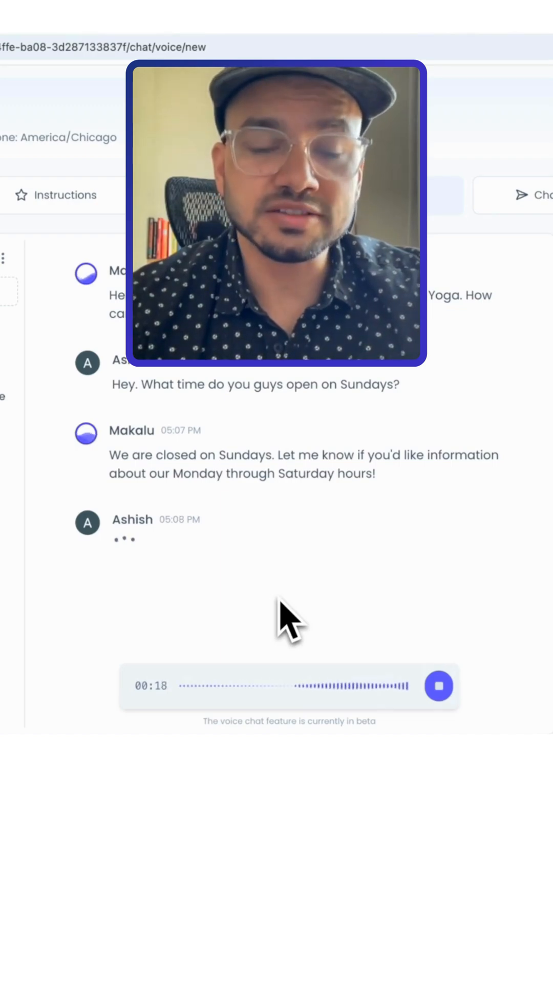
text(Actually, I would like to speak)
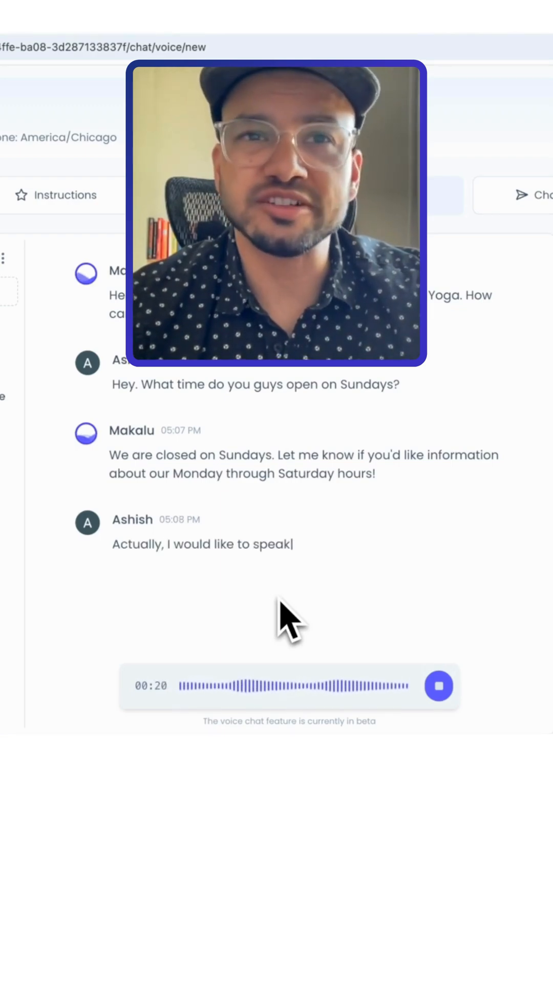